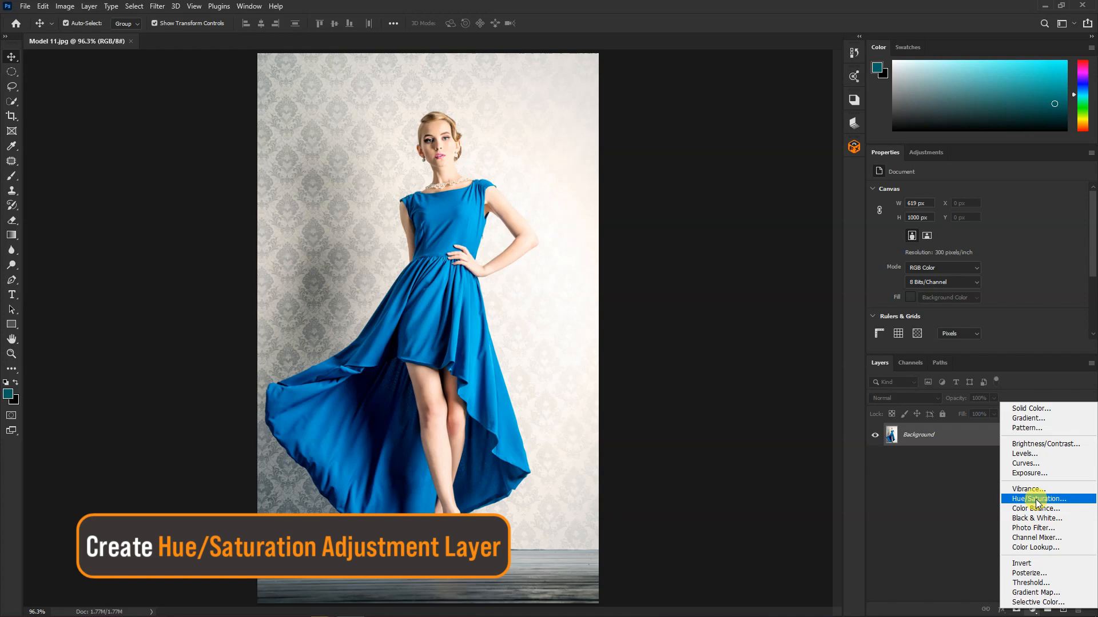
# Add a Hue/Saturation adjustment layer above the blue-dress photo
pyautogui.click(1034, 498)
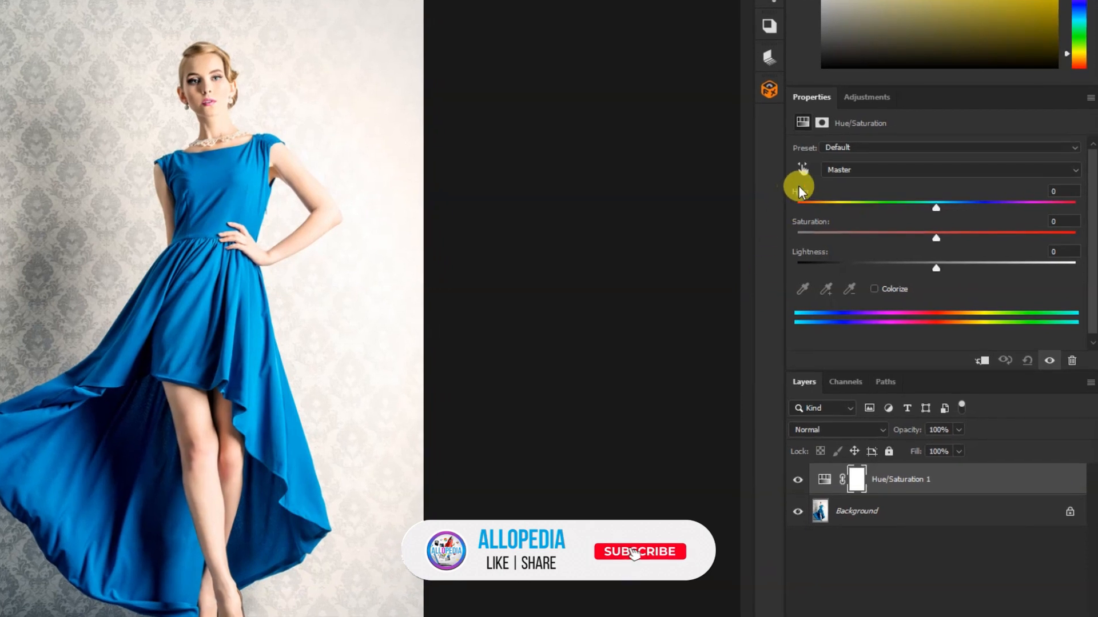
# Switch the adjustment's channel from Master to Cyans to target the dress
pyautogui.click(641, 552)
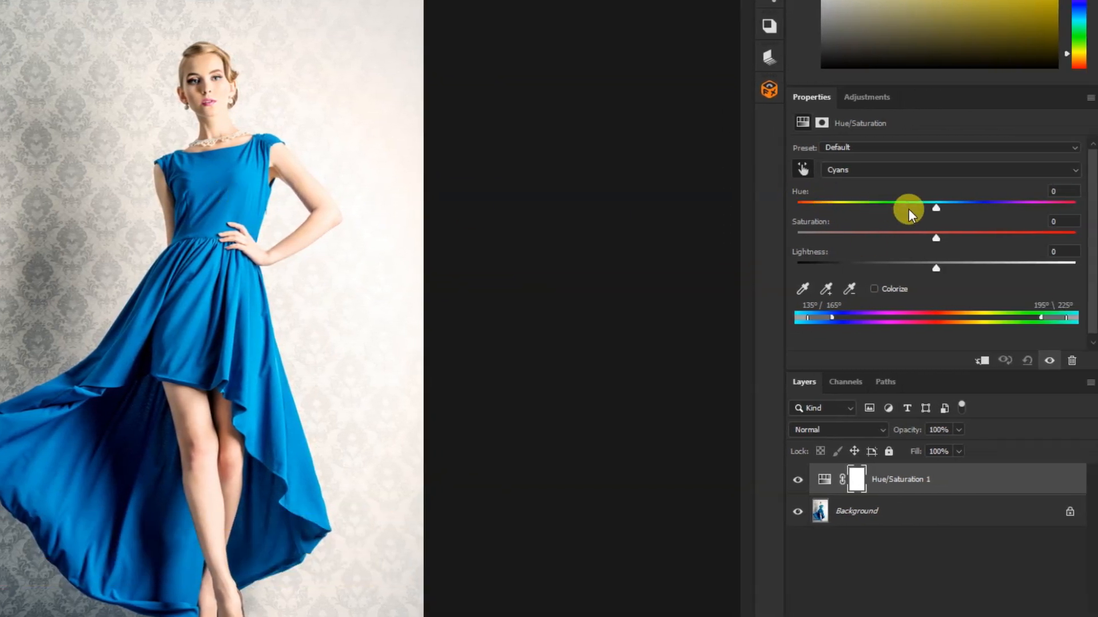
# Shift the Cyans hue to +180 and settle saturation at +55, turning the dress red
pyautogui.moveTo(908, 207); pyautogui.dragTo(1043, 203)
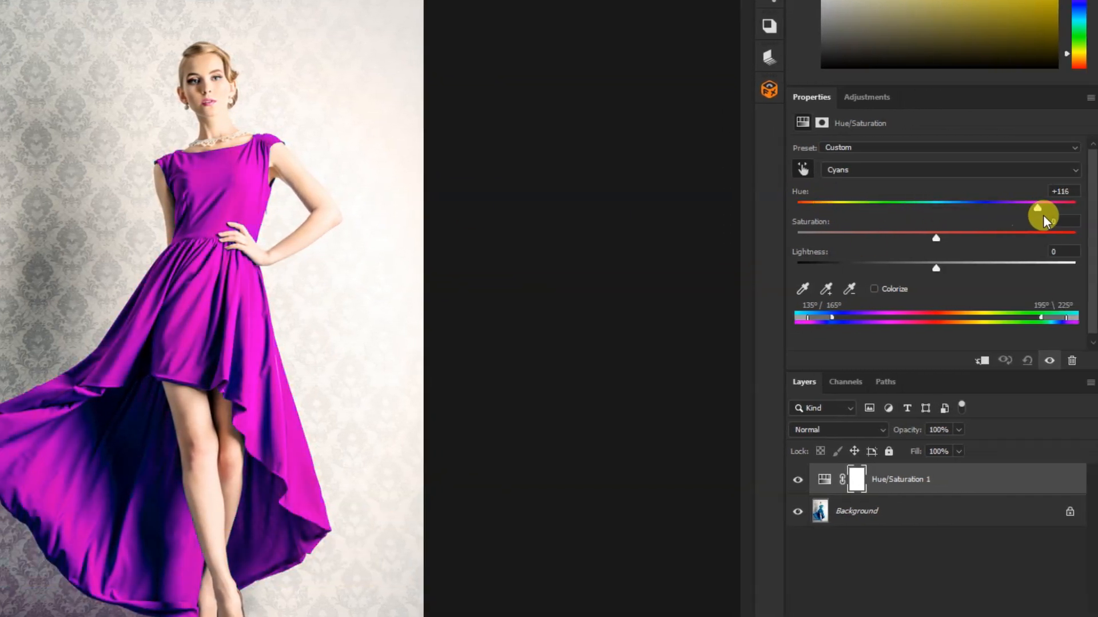
pyautogui.moveTo(1042, 214); pyautogui.dragTo(1078, 214)
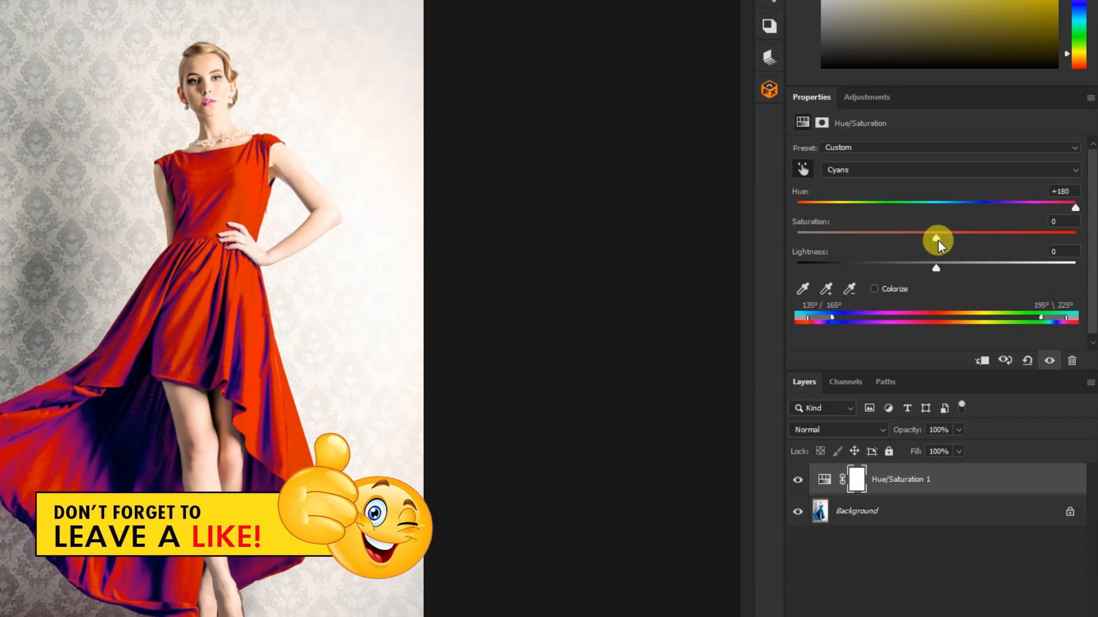
pyautogui.moveTo(938, 238); pyautogui.dragTo(1043, 238)
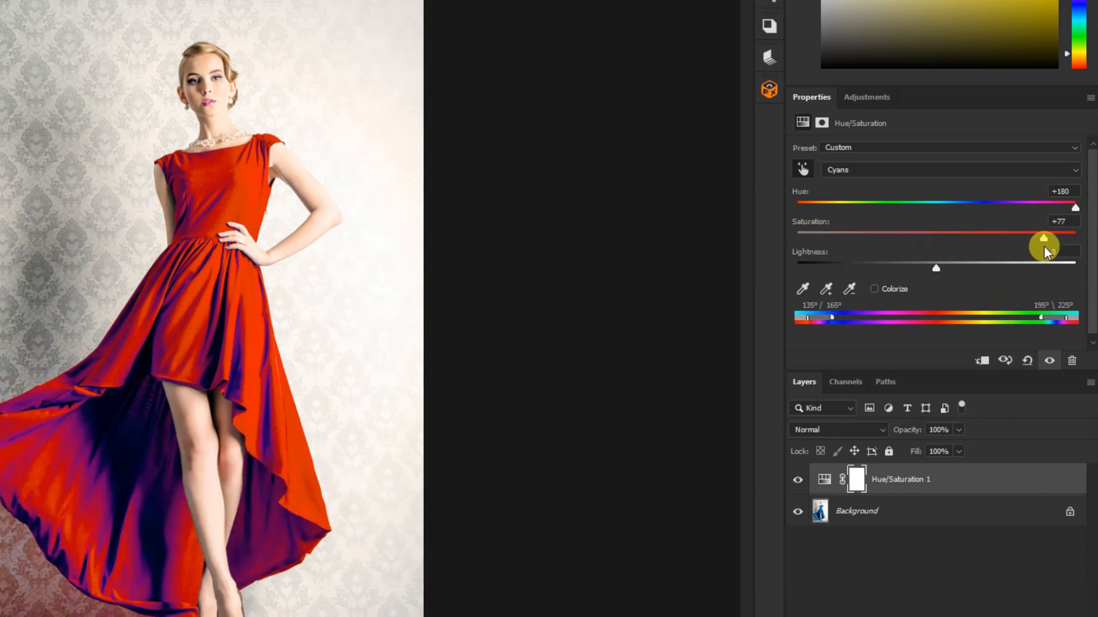
pyautogui.moveTo(1041, 238); pyautogui.dragTo(1050, 238)
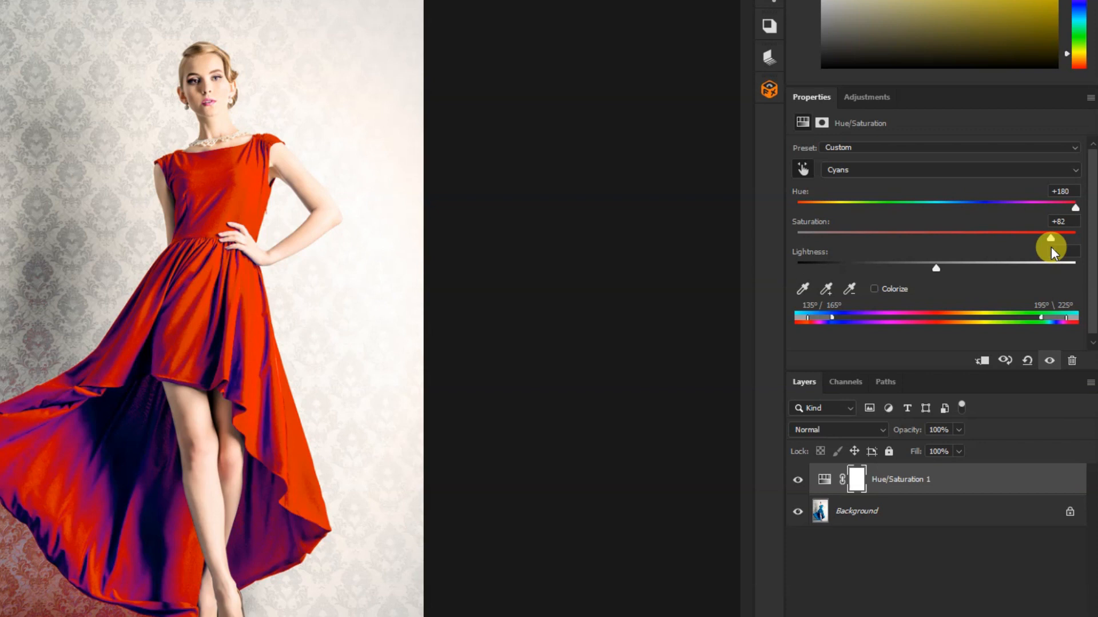
pyautogui.moveTo(1052, 238); pyautogui.dragTo(1027, 238)
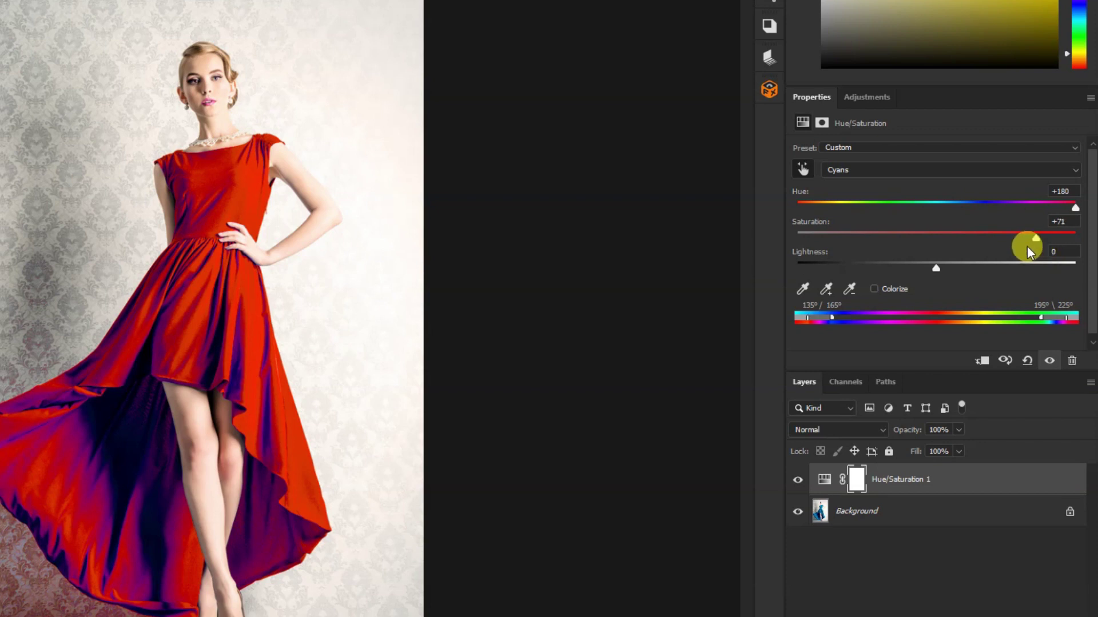
pyautogui.moveTo(1043, 237); pyautogui.dragTo(1012, 237)
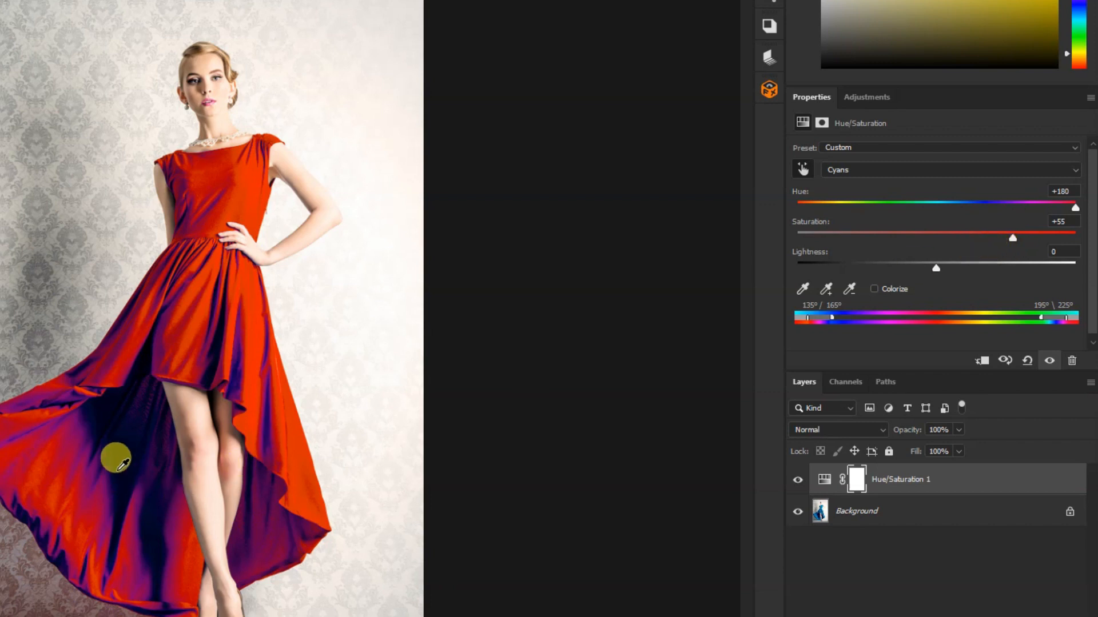
pyautogui.moveTo(119, 421)
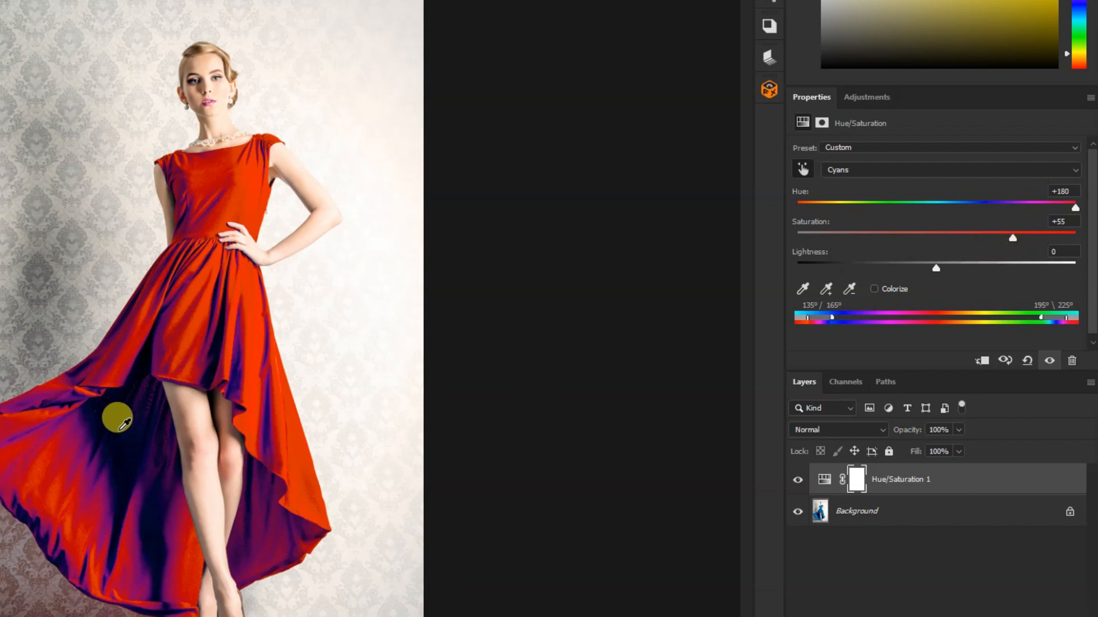
pyautogui.moveTo(138, 474)
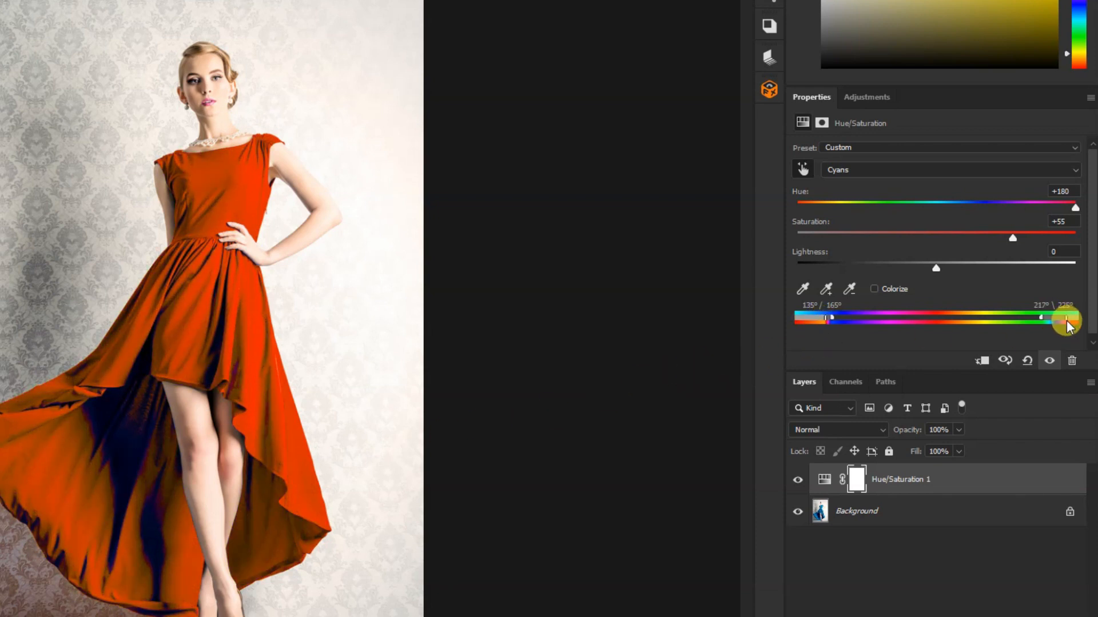
# Extend the color-range sliders so the dress shadows also turn solid red-orange
pyautogui.moveTo(831, 319); pyautogui.dragTo(837, 320)
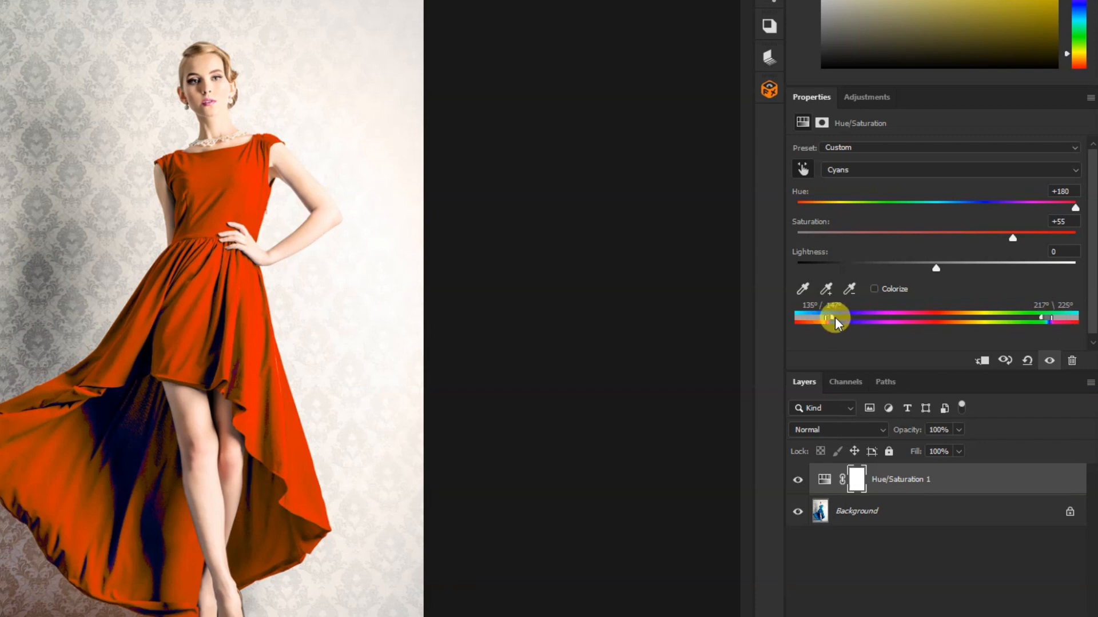
pyautogui.moveTo(831, 319); pyautogui.dragTo(844, 319)
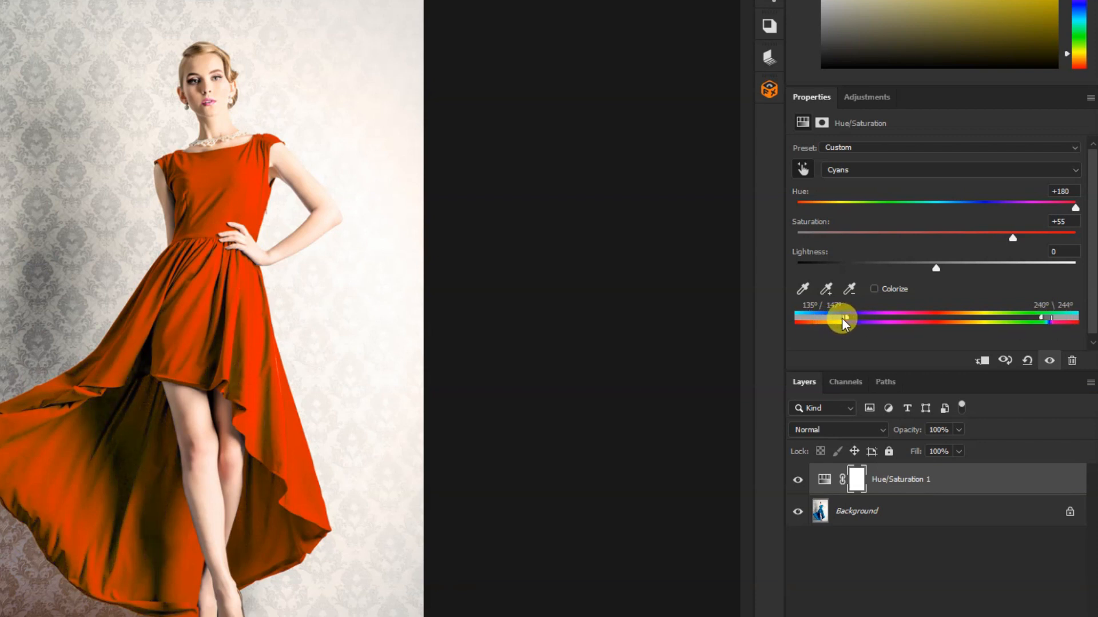
pyautogui.moveTo(844, 320); pyautogui.dragTo(853, 320)
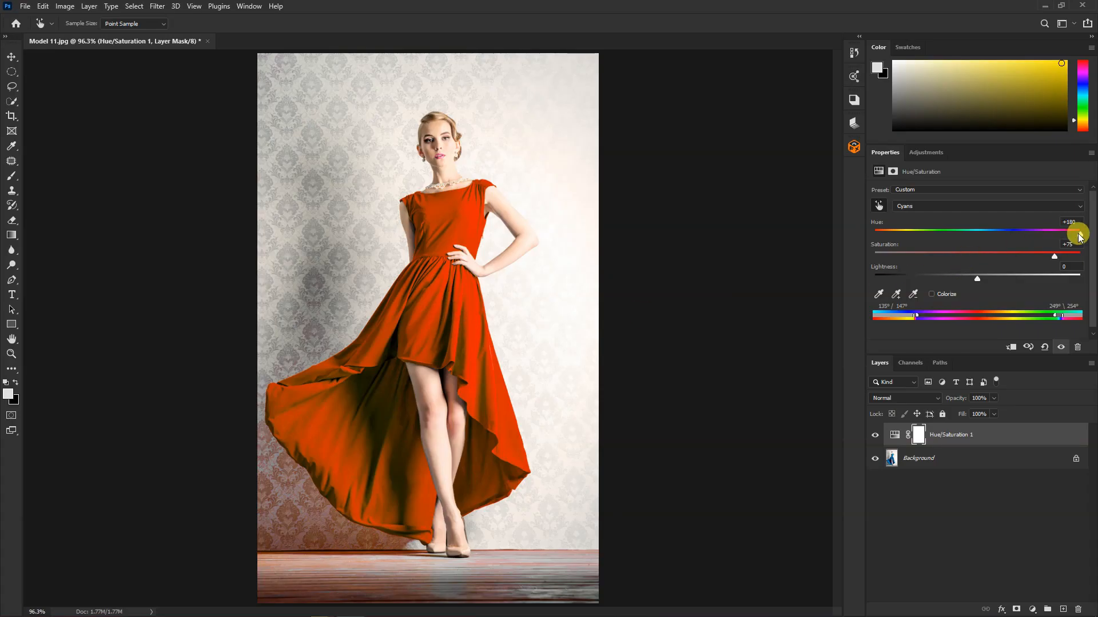
# Sweep the hue leftward through purple, violet and blue to a teal around -22
pyautogui.moveTo(1077, 233); pyautogui.dragTo(1043, 234)
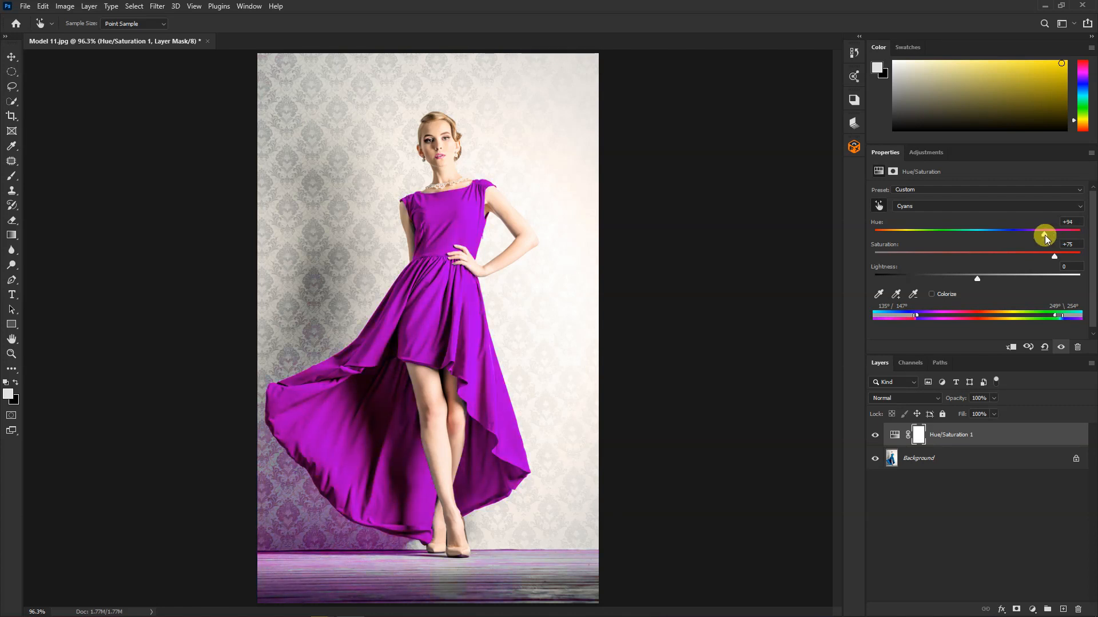
pyautogui.moveTo(1043, 234); pyautogui.dragTo(1037, 235)
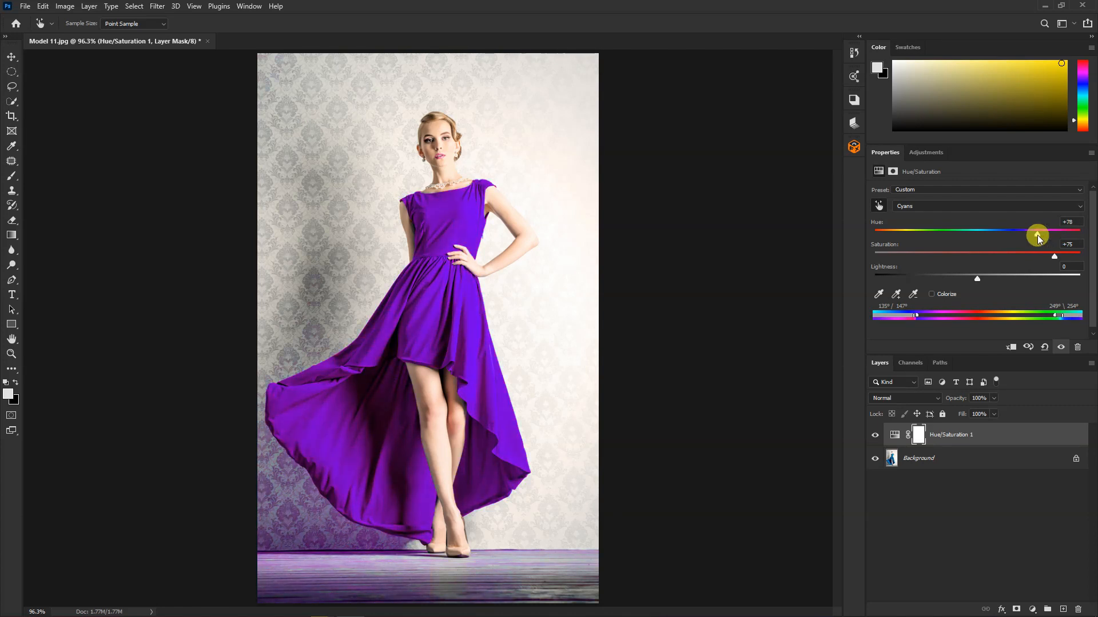
pyautogui.moveTo(1038, 232); pyautogui.dragTo(980, 232)
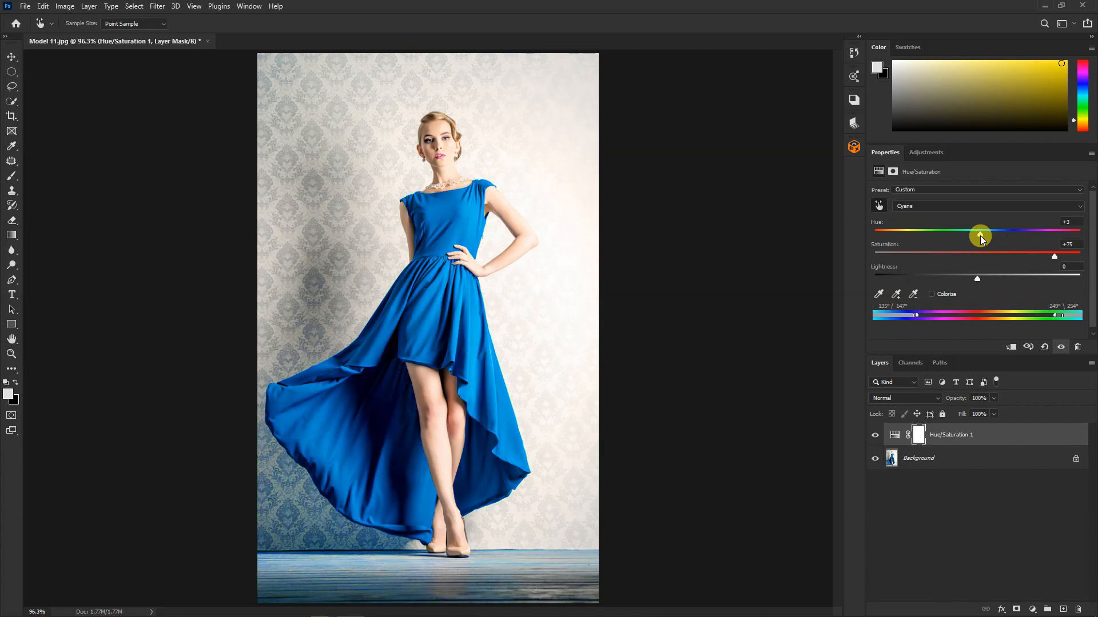
pyautogui.moveTo(980, 235); pyautogui.dragTo(954, 235)
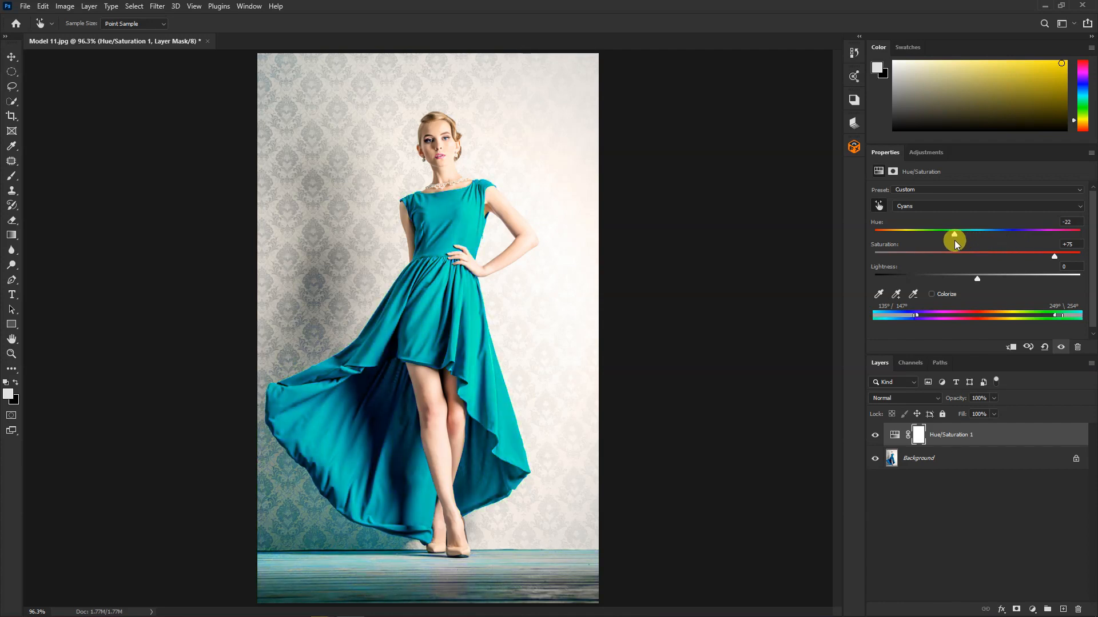
pyautogui.moveTo(954, 232); pyautogui.dragTo(894, 232)
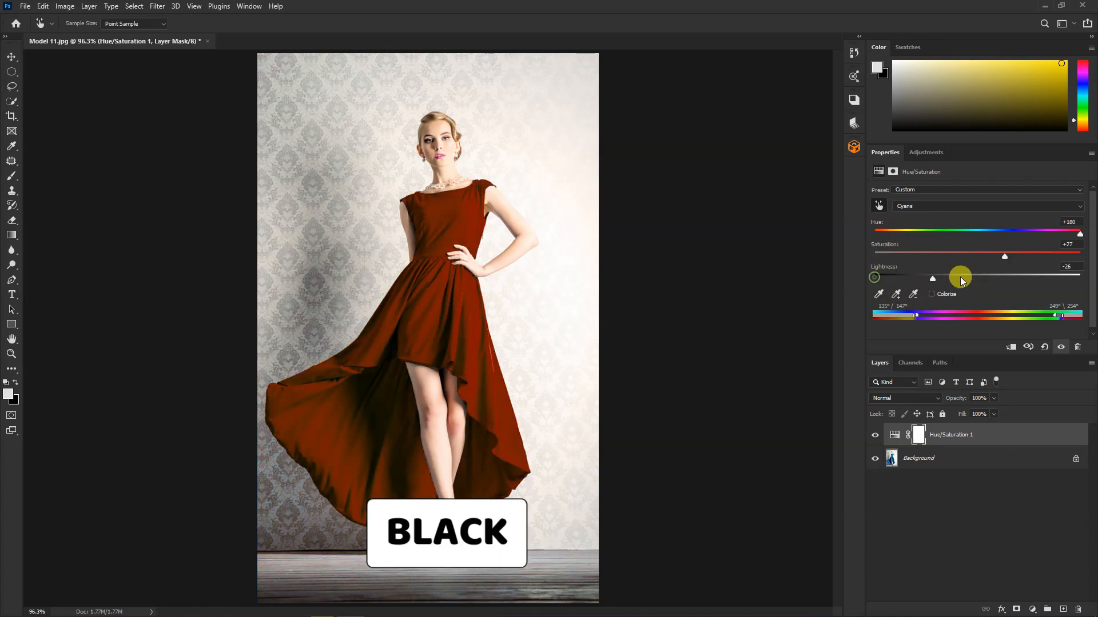
# Raise Lightness to about +95 so the dress becomes a pale near-white gray
pyautogui.moveTo(959, 278); pyautogui.dragTo(1078, 278)
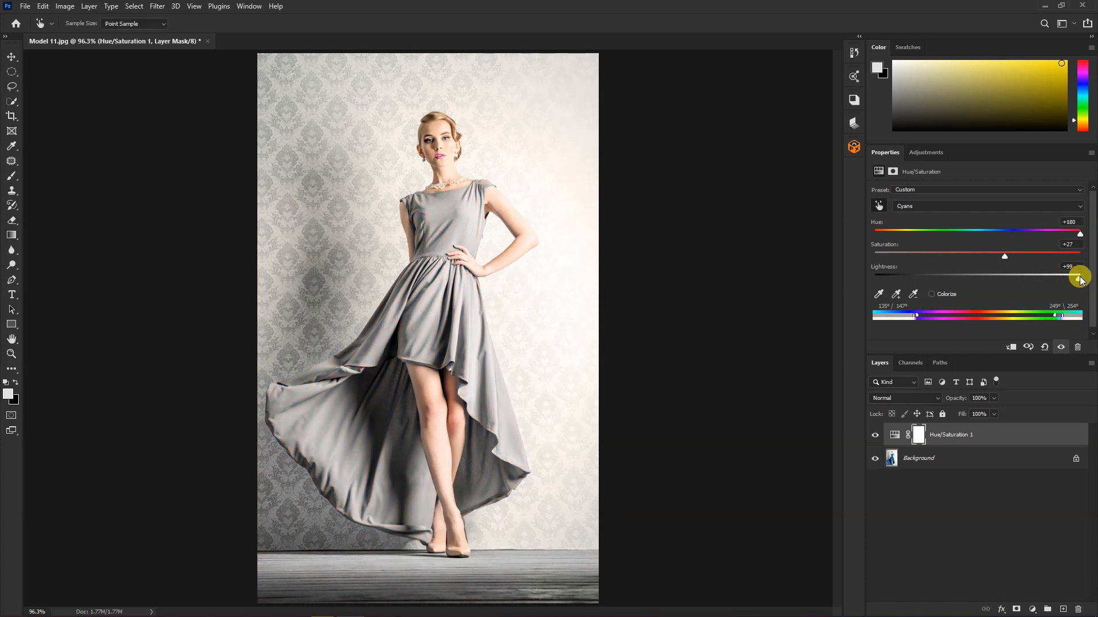